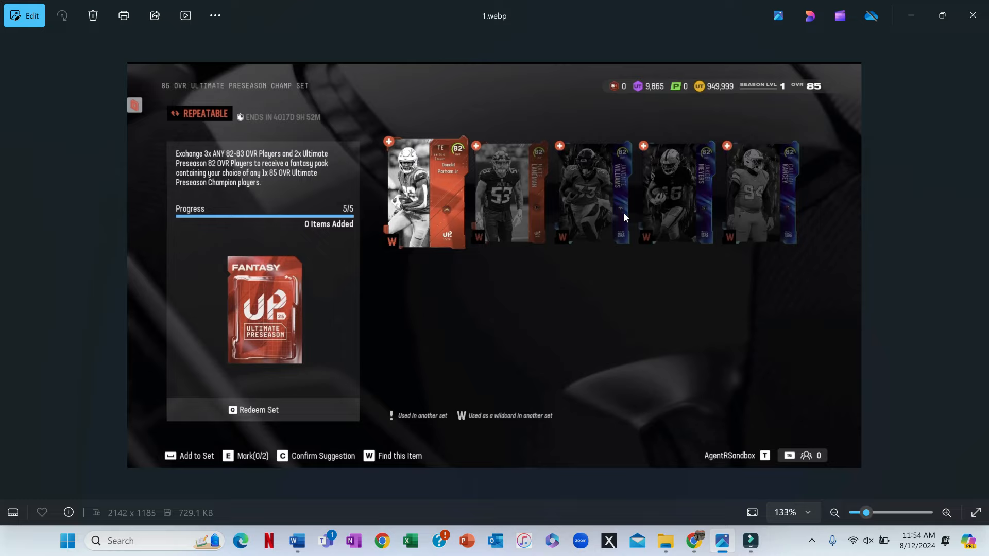
pyautogui.moveTo(476, 267)
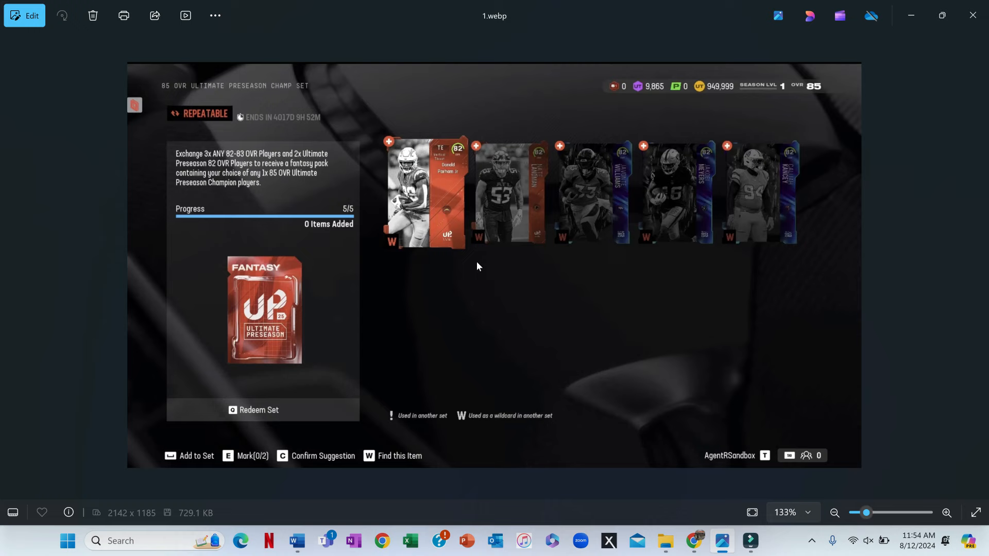
pyautogui.moveTo(625, 284)
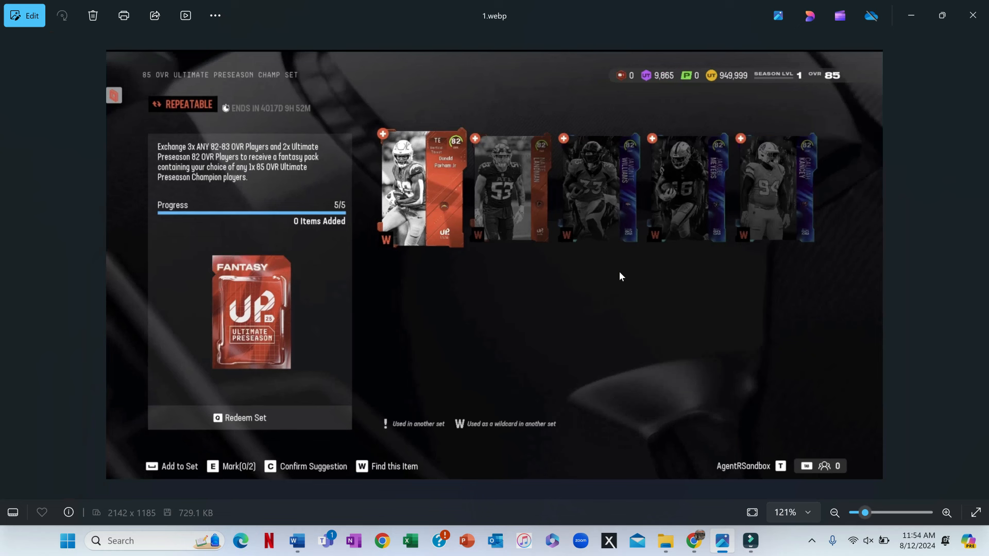
# Advance two images through the saved player cards to reach the Mike Tolbert FB card
pyautogui.press('Right')
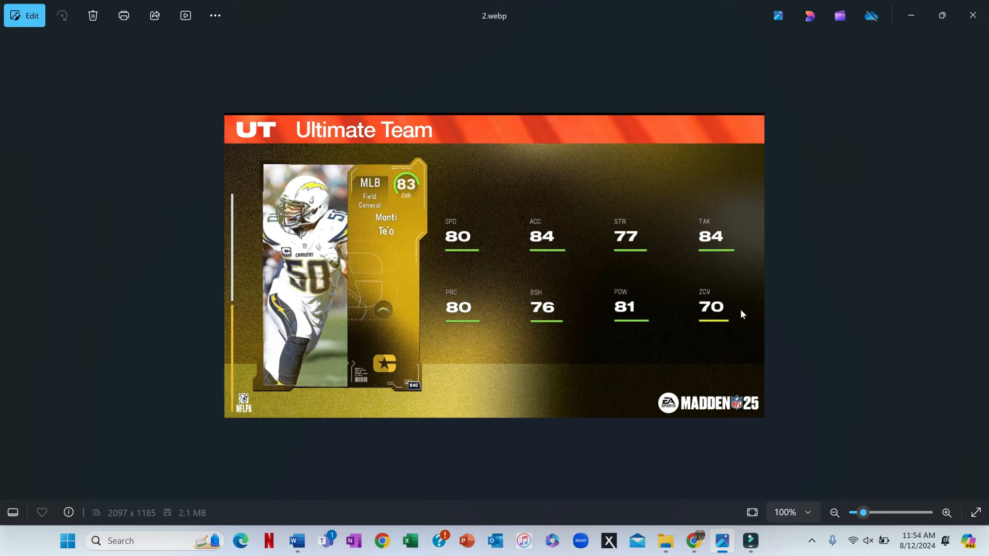
pyautogui.moveTo(661, 283)
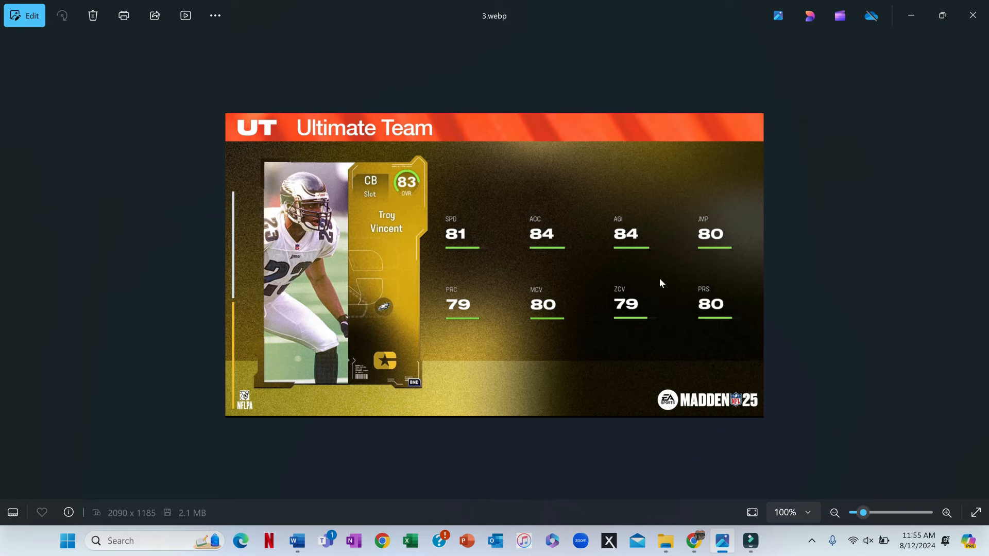
pyautogui.press('Right')
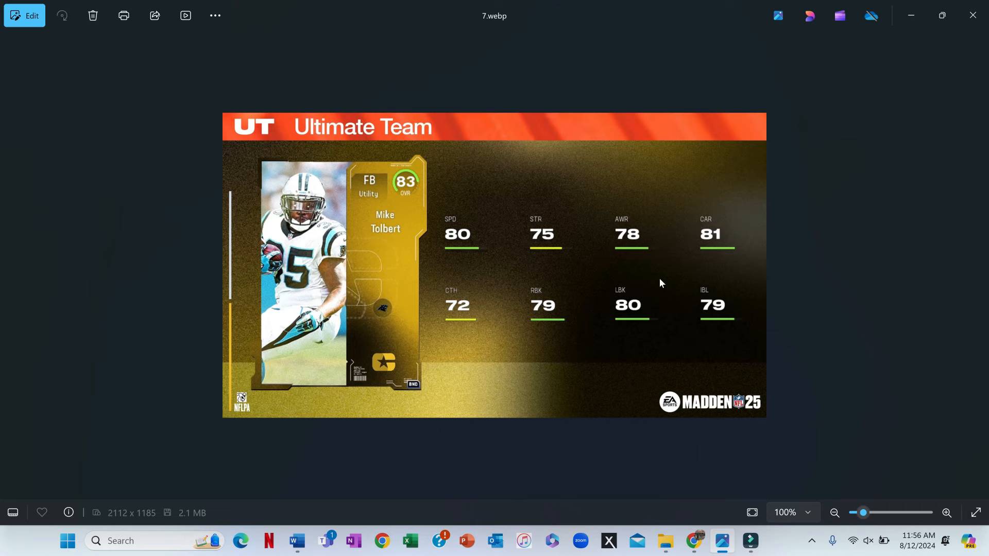
# Step forward two more card images, past the Ray Lewis 85 OVR card
pyautogui.press('Right')
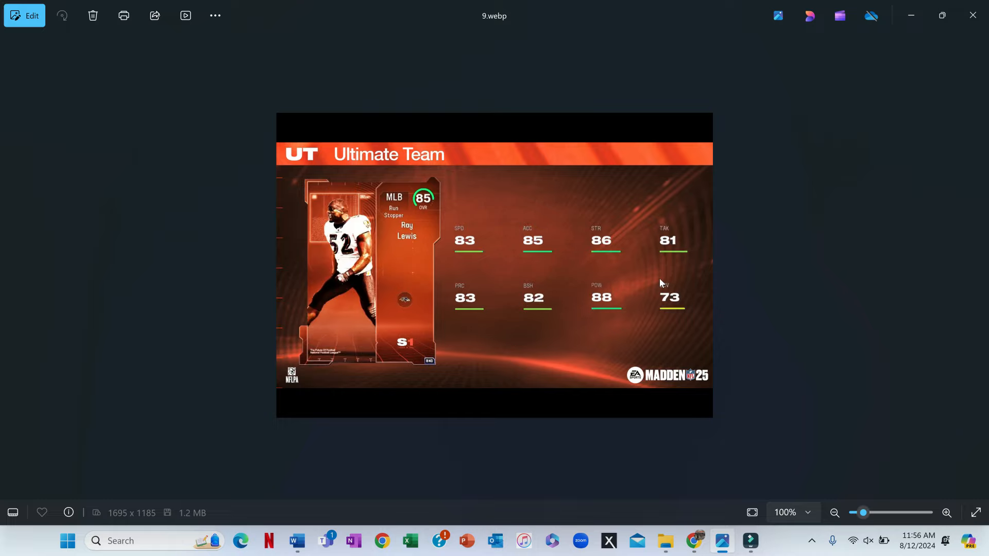
pyautogui.press('Right')
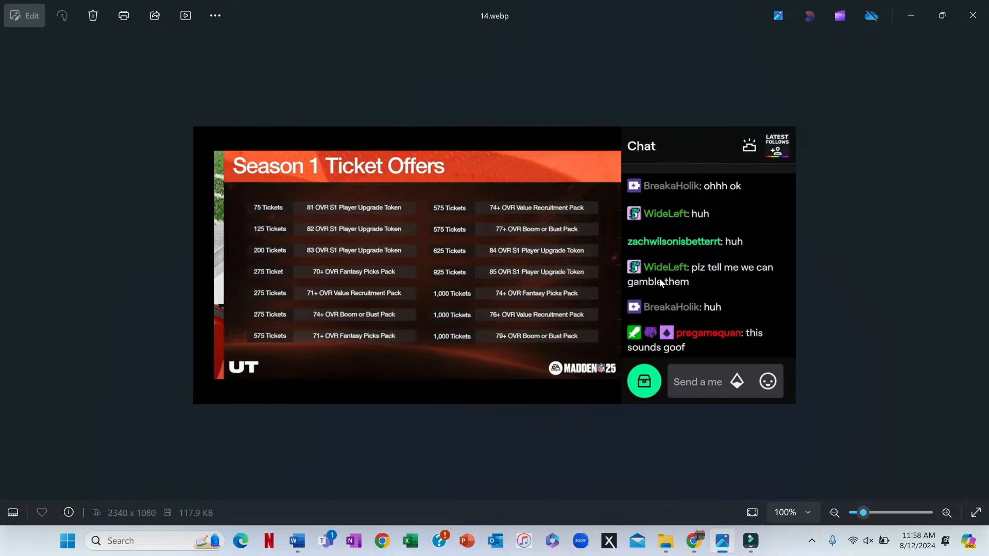
# Move past the Season 1 Ticket Offers image to the Hall of Fame WR card
pyautogui.press('Right')
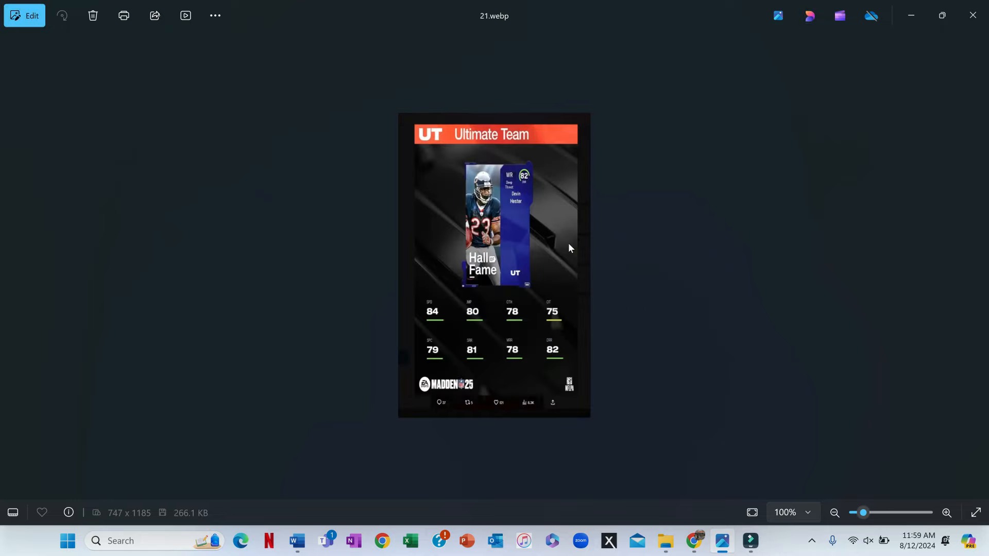
# Advance from the Devin Hester card to the D. Hopkins D-Hop card
pyautogui.press('Right')
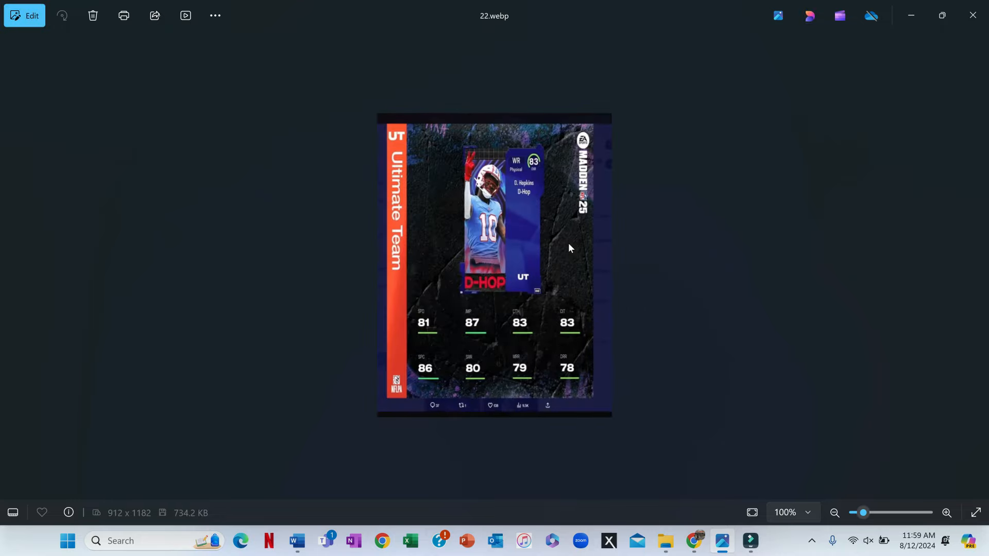